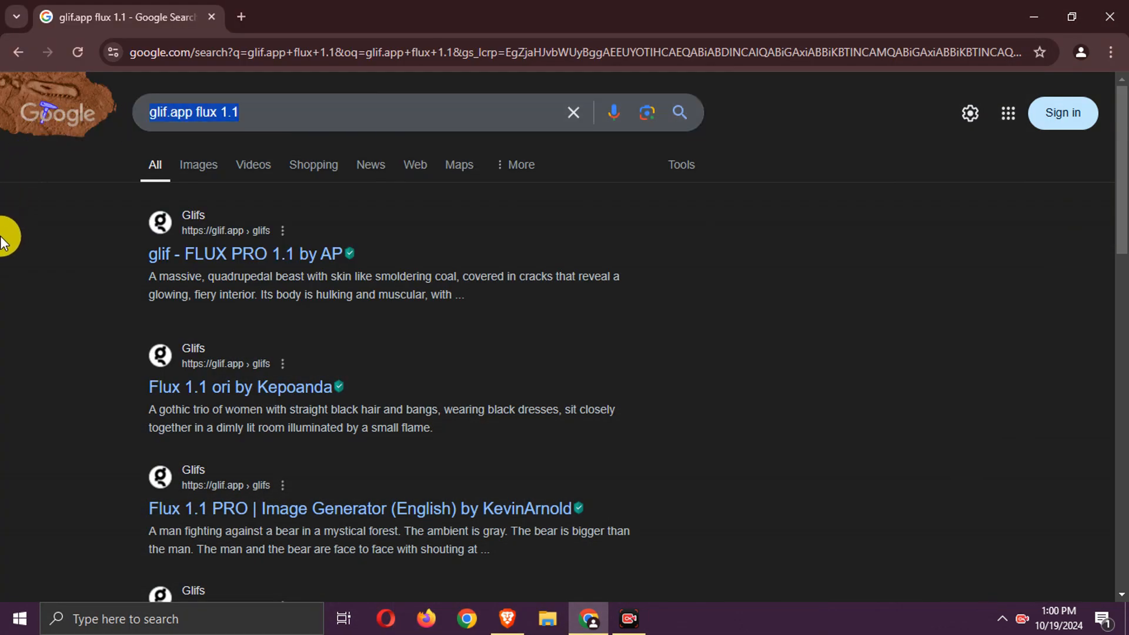
Open the 'glif - FLUX PRO 1.1 by AP' result from the glif.app flux 1.1 search
left_click(243, 253)
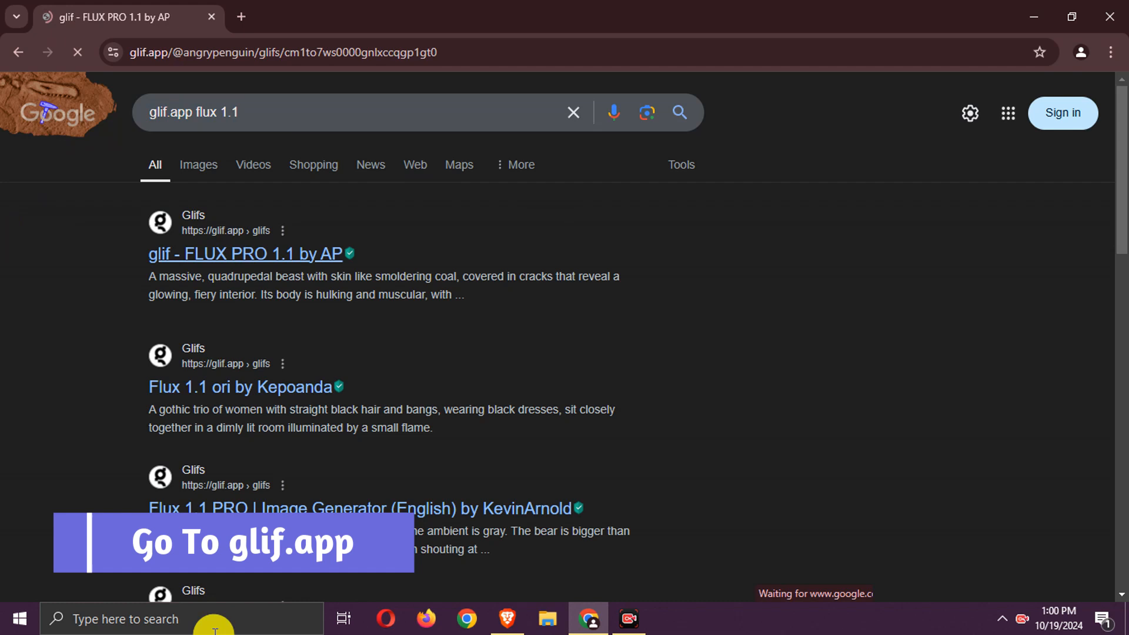
left_click(241, 254)
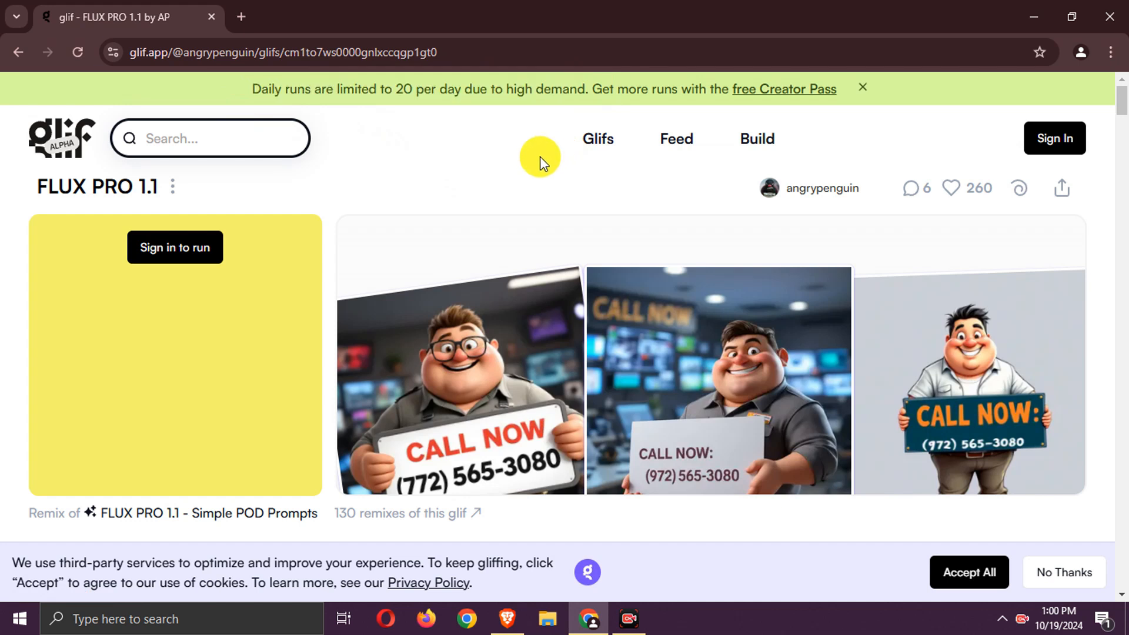
Sign in to Glif with Google and accept the suggested username
left_click(174, 247)
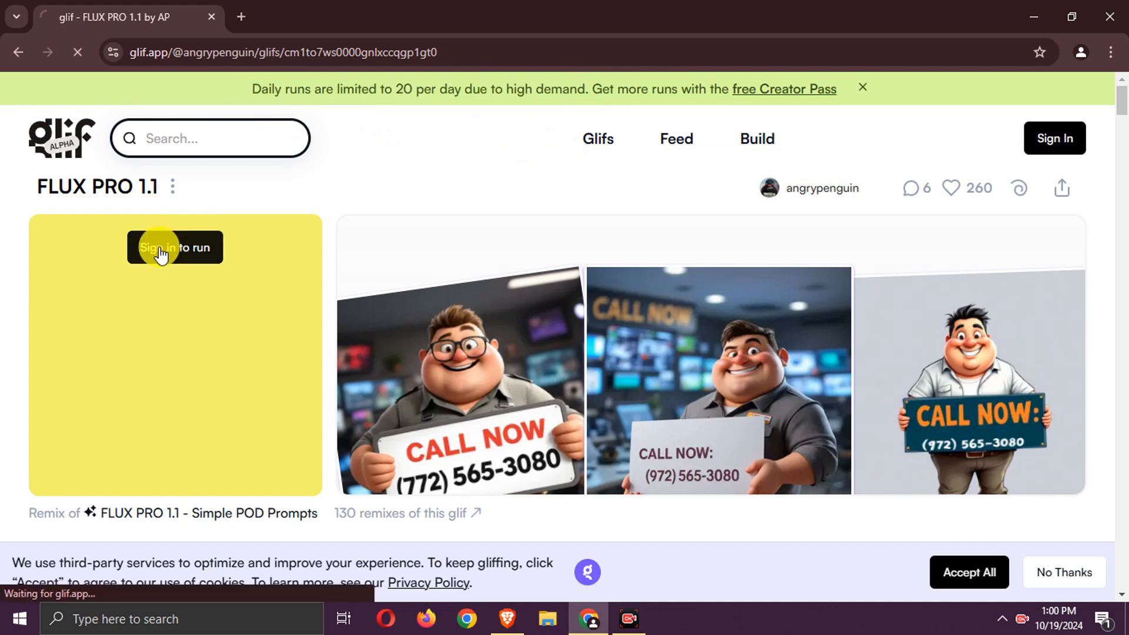
left_click(174, 247)
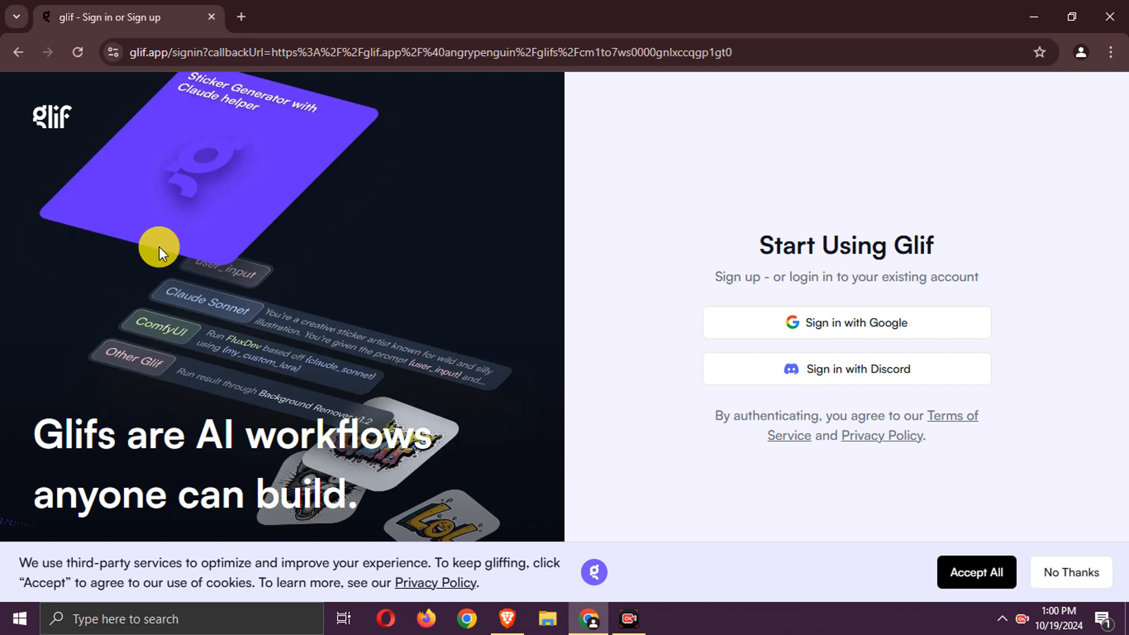
mouse_move(862, 320)
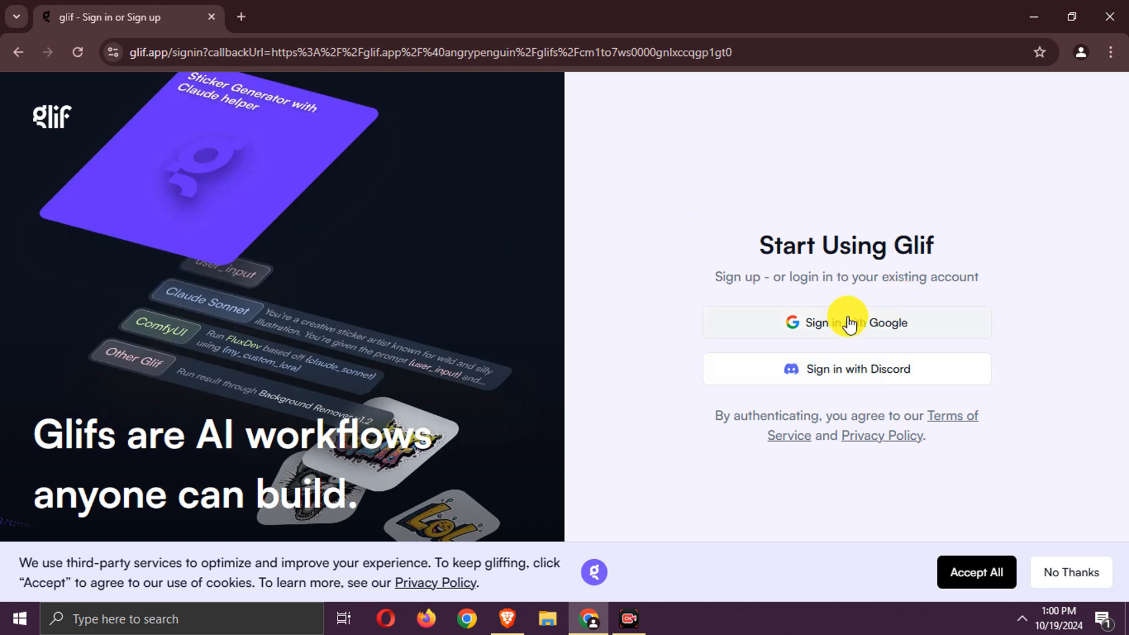
left_click(846, 322)
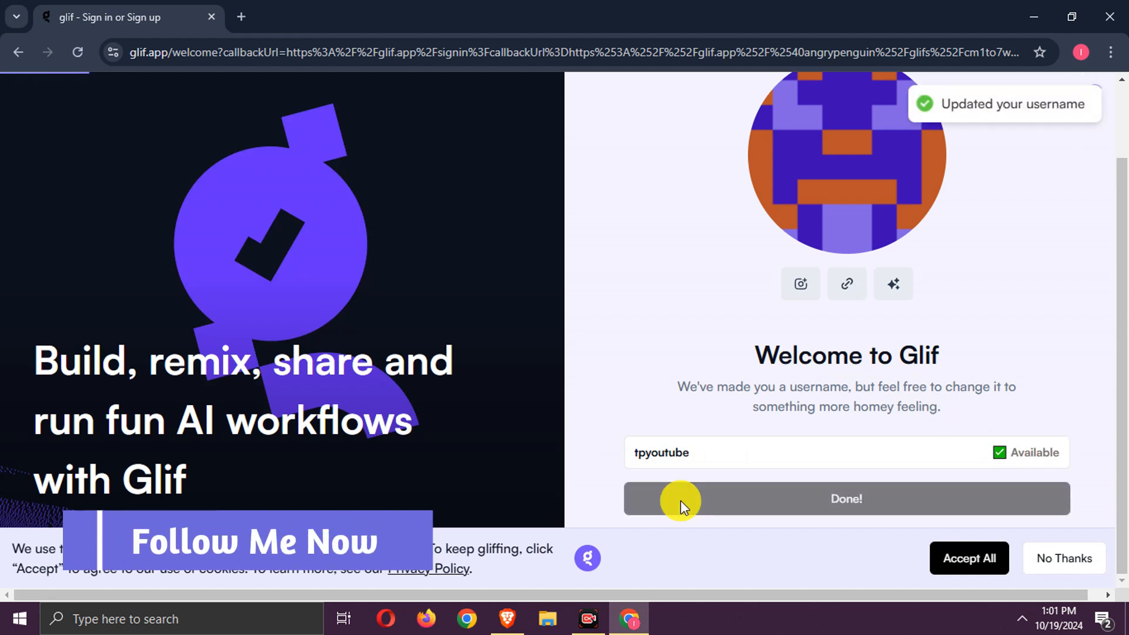
left_click(846, 499)
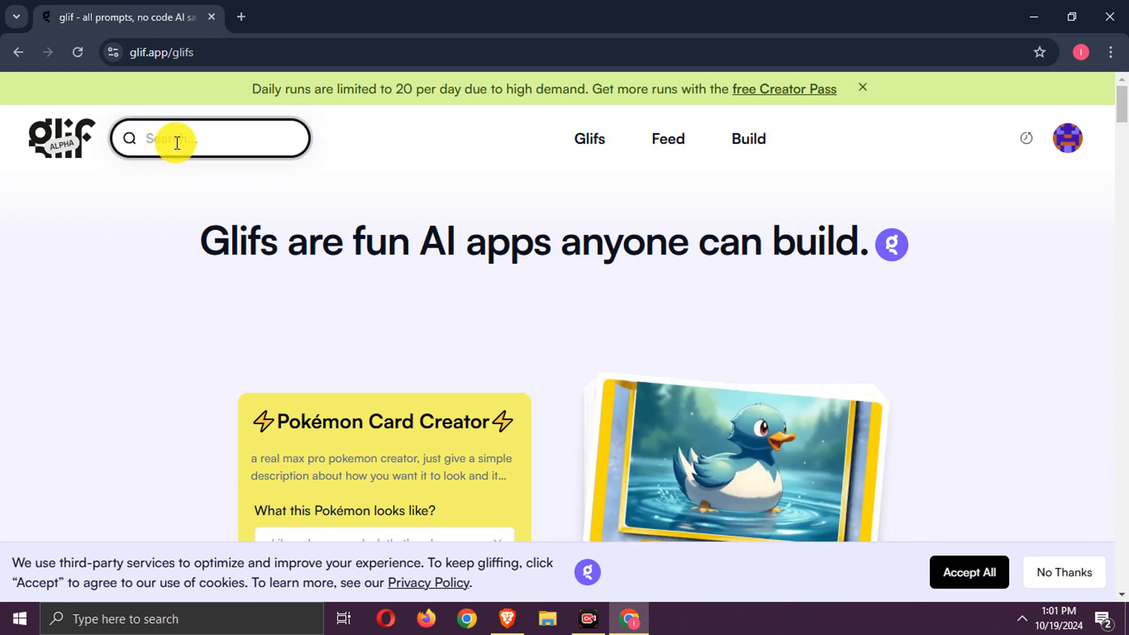
Search Glif for 'flux' and open the FLUX PRO 1.1 glif
type("flux 1.1")
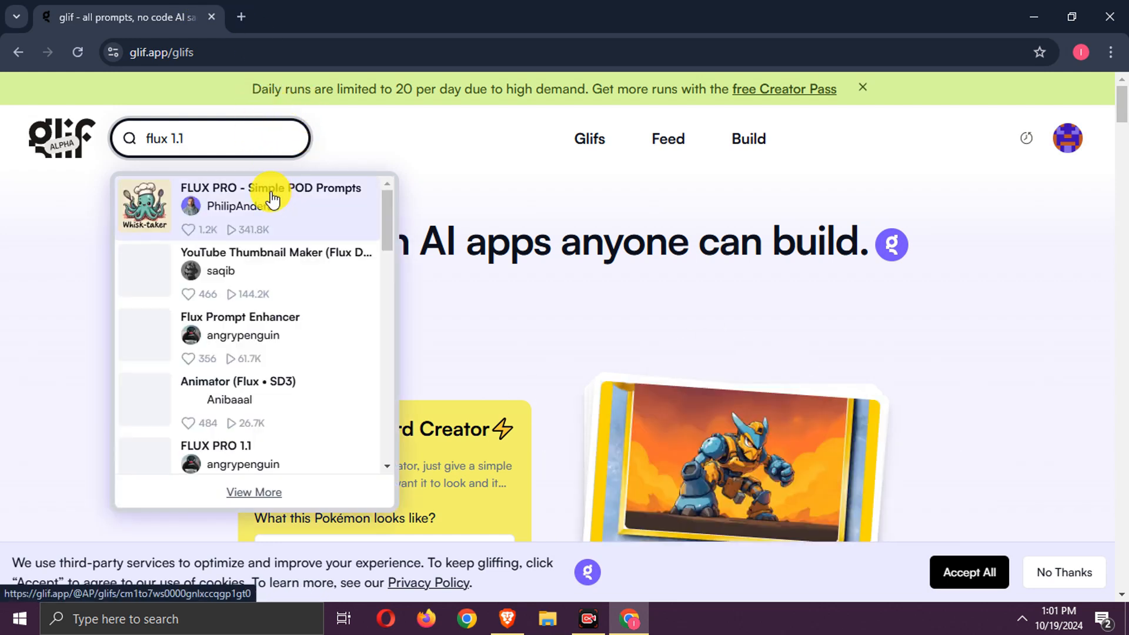
left_click(271, 200)
type("A dog with")
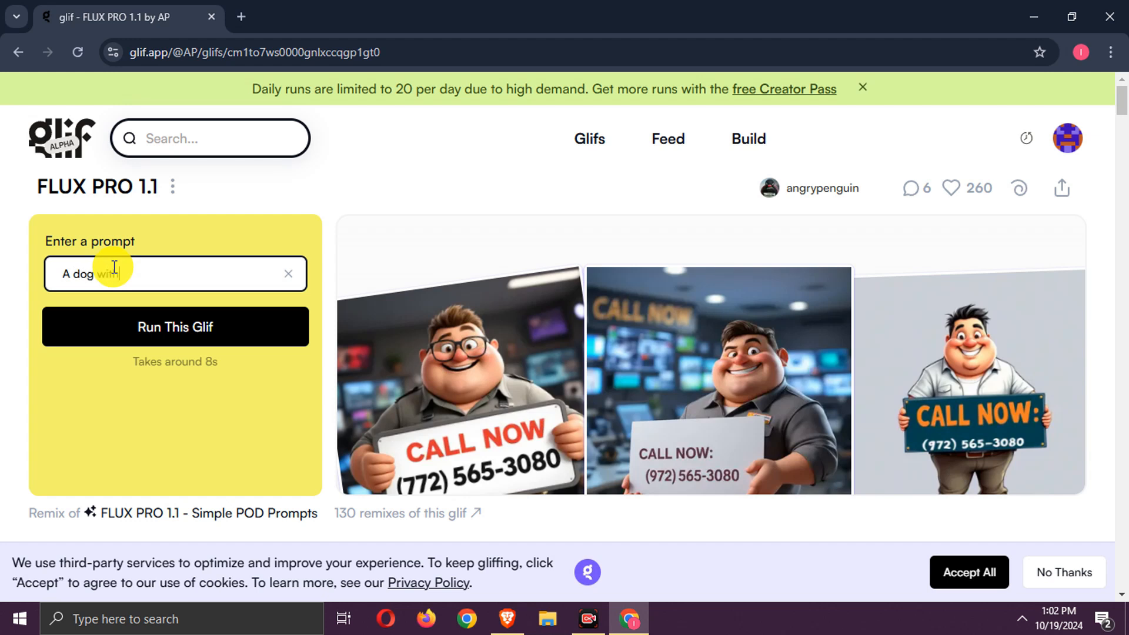
Run the glif with a dog holding a board saying "i am a flux 1.1 creation"
type("a board in hand")
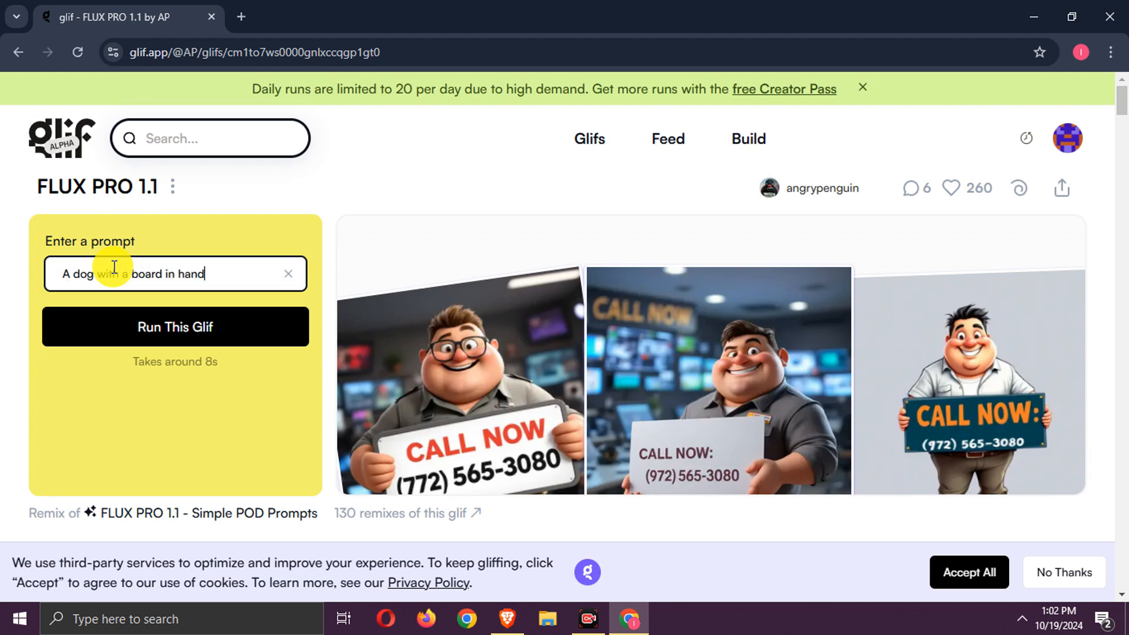
type("saying \"i")
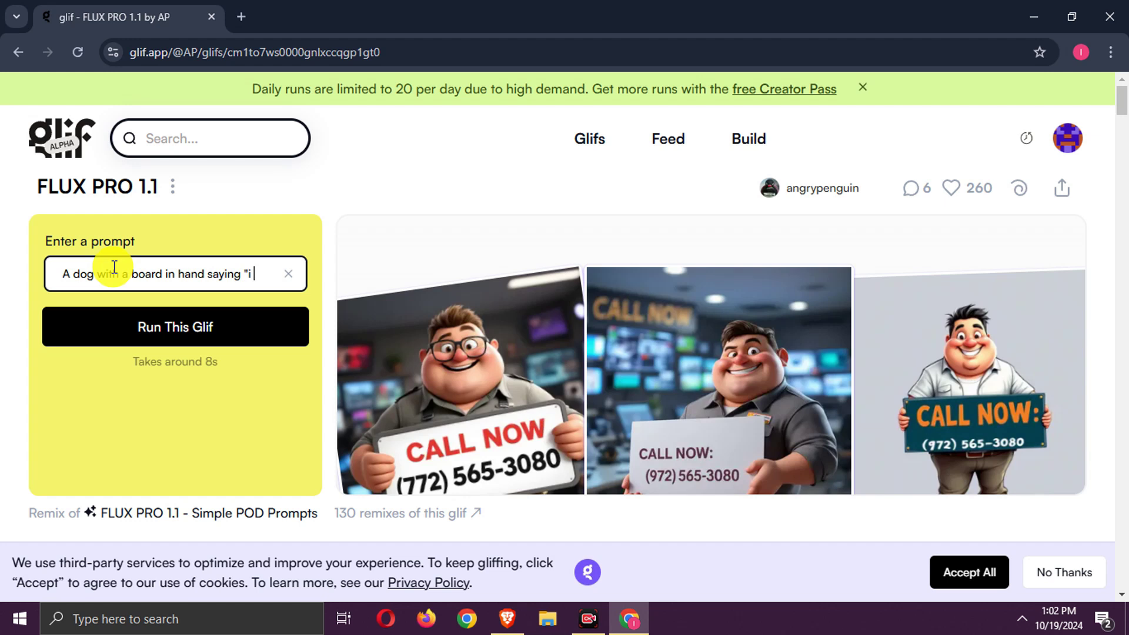
type("am a flux 1.1 creation")
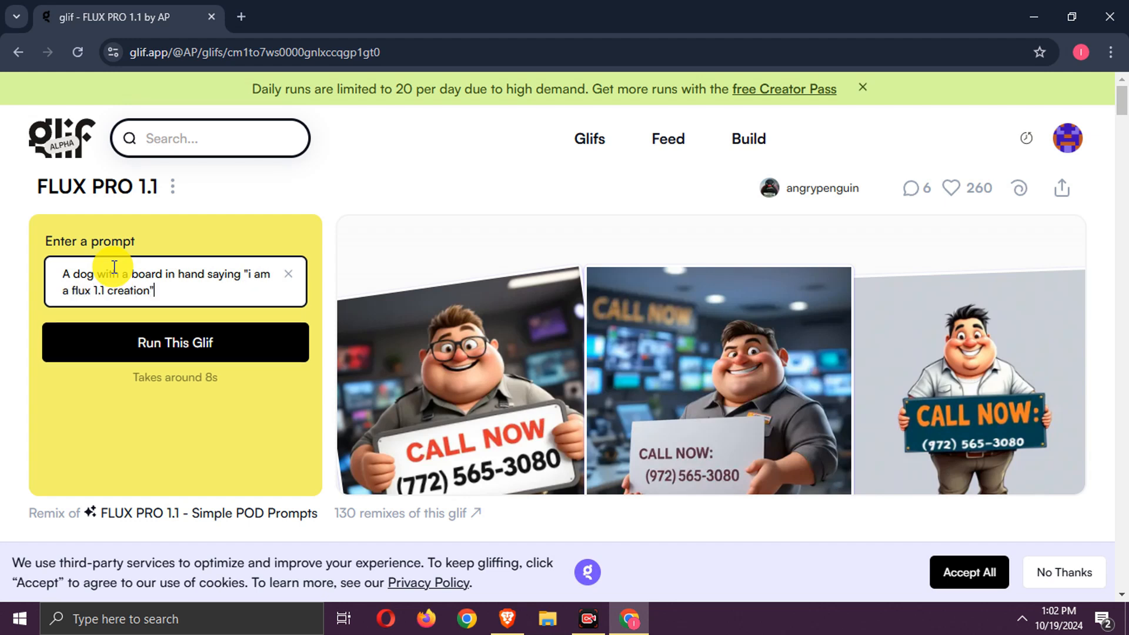
left_click(175, 342)
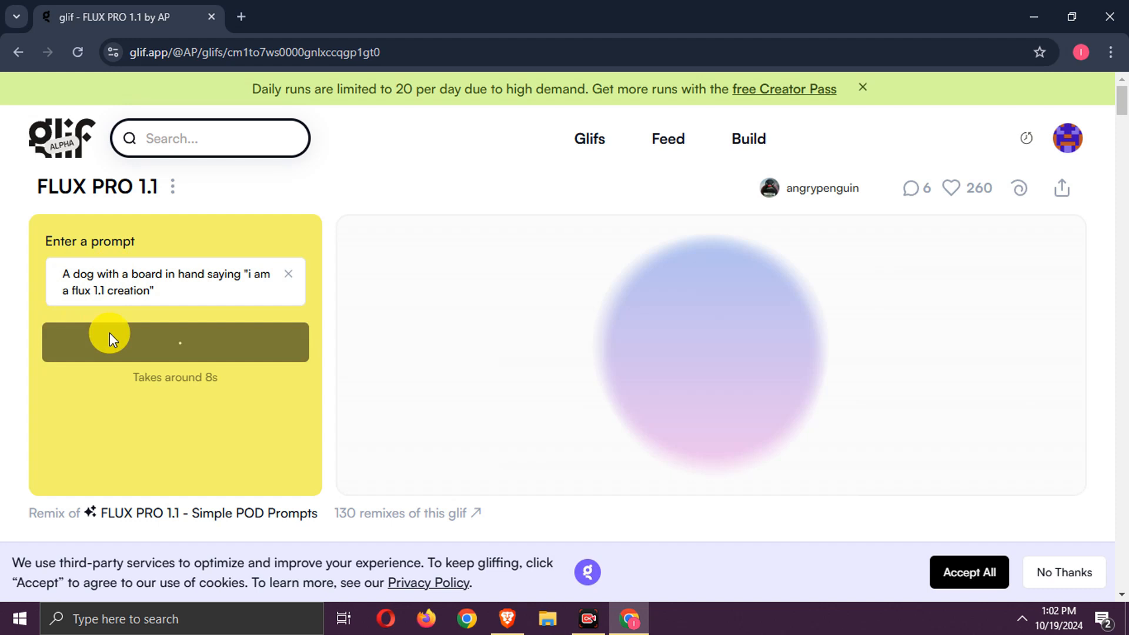
Download the generated dog-with-sign image from its preview
left_click(174, 342)
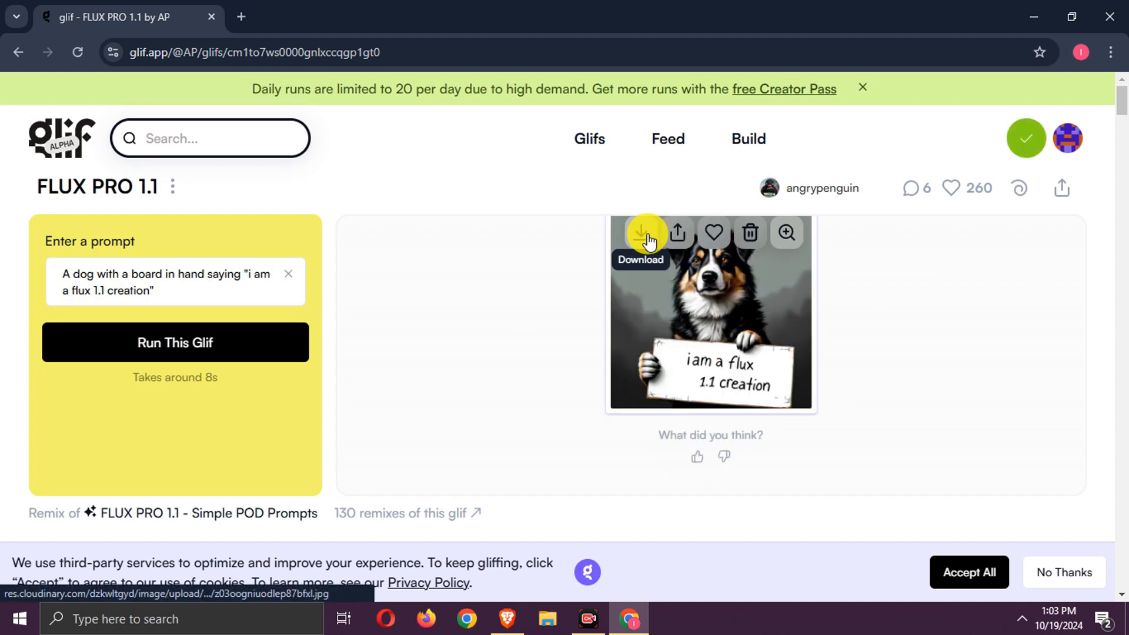
mouse_move(769, 257)
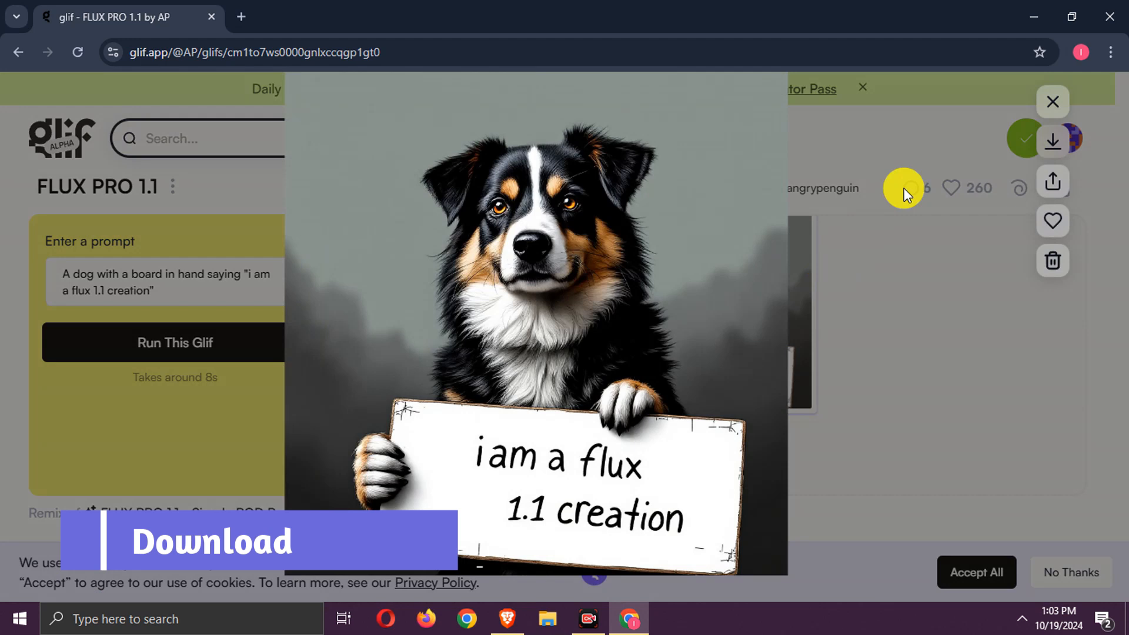
left_click(1053, 141)
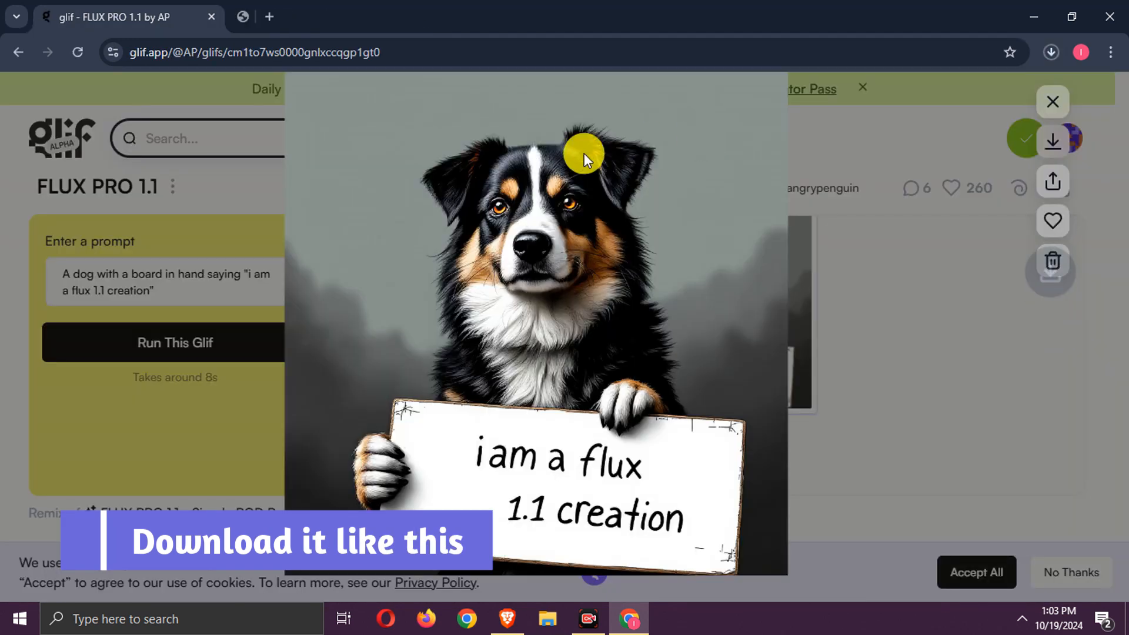
left_click(1054, 141)
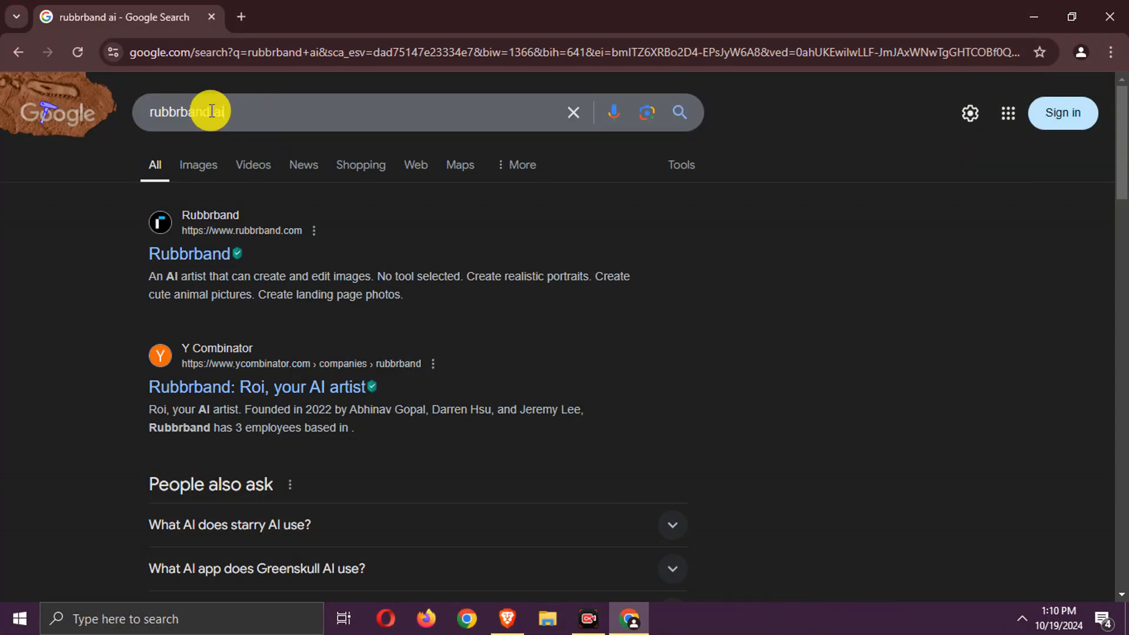
Open the Rubbrband site from the 'rubbrband ai' Google results
left_click(188, 253)
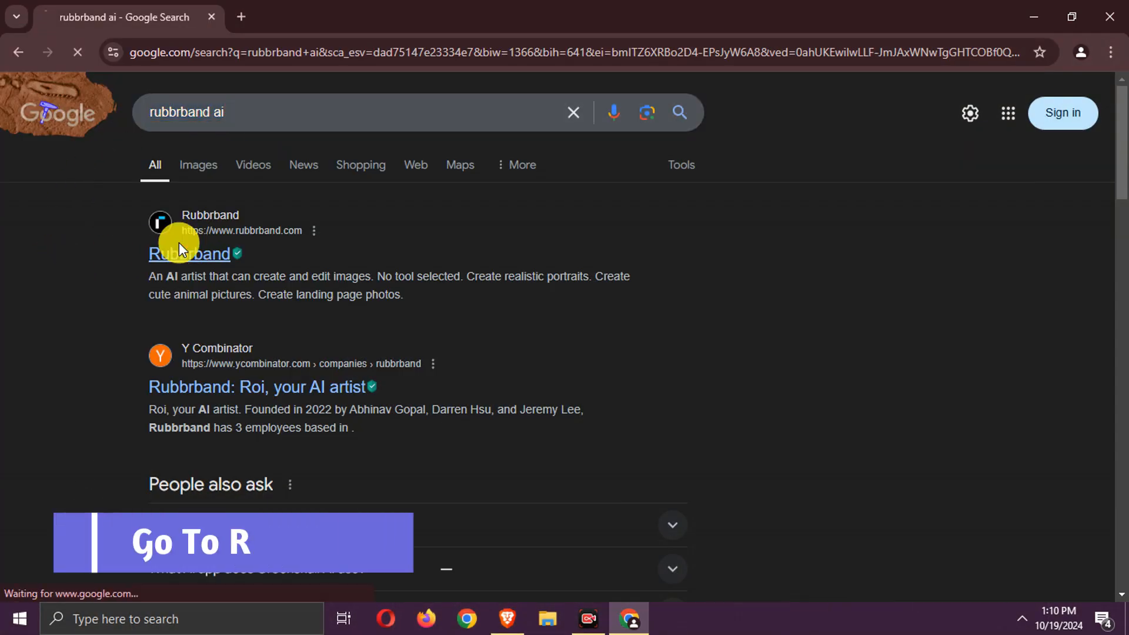
left_click(188, 254)
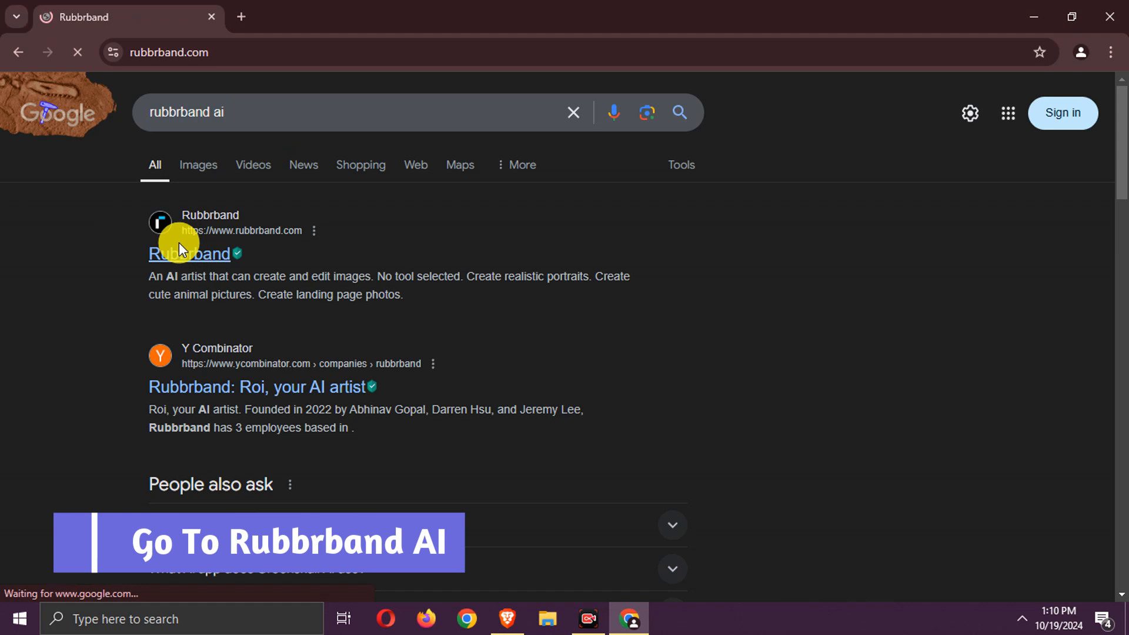
left_click(189, 254)
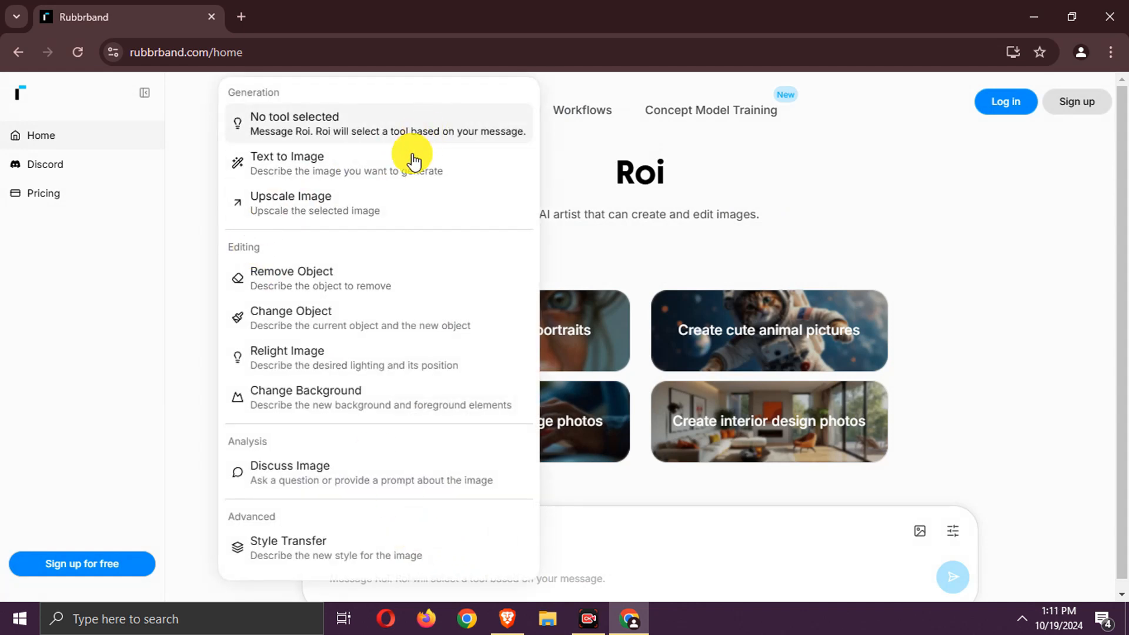
Submit the Text to Image prompt 'create a image of a car flying in air'
left_click(288, 163)
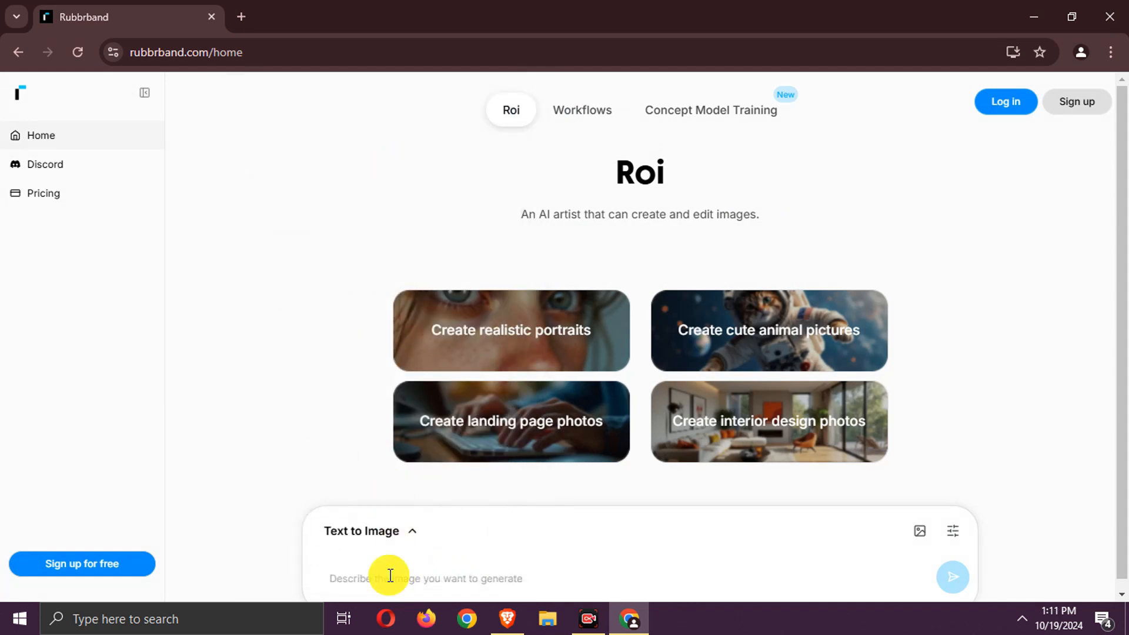
type("create a image of")
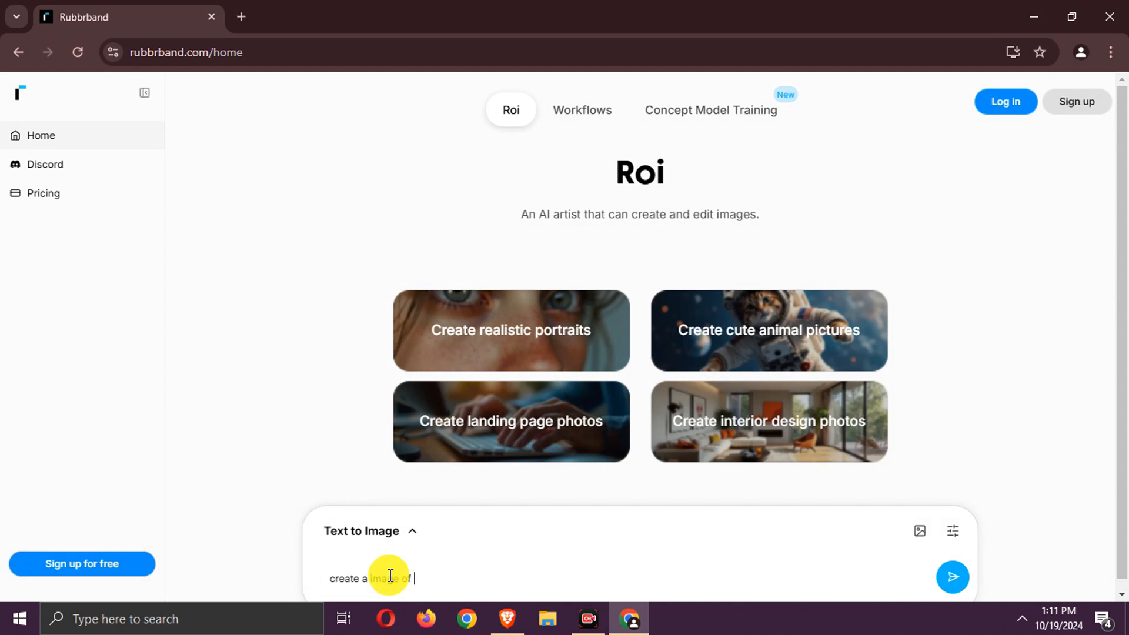
type("a car fly")
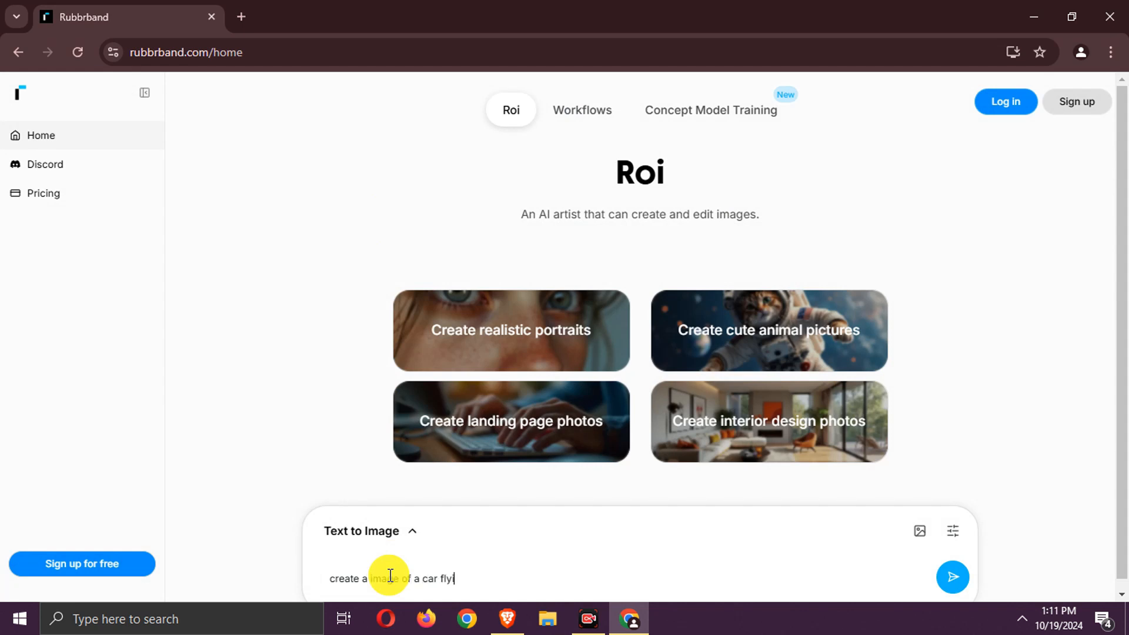
type("ing in air")
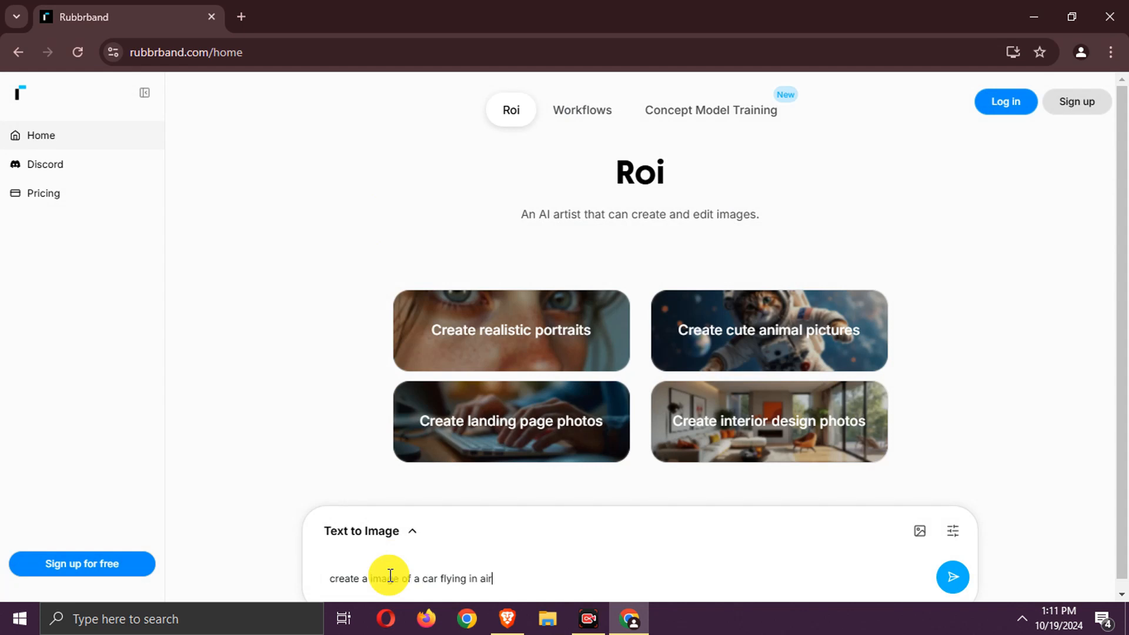
left_click(952, 577)
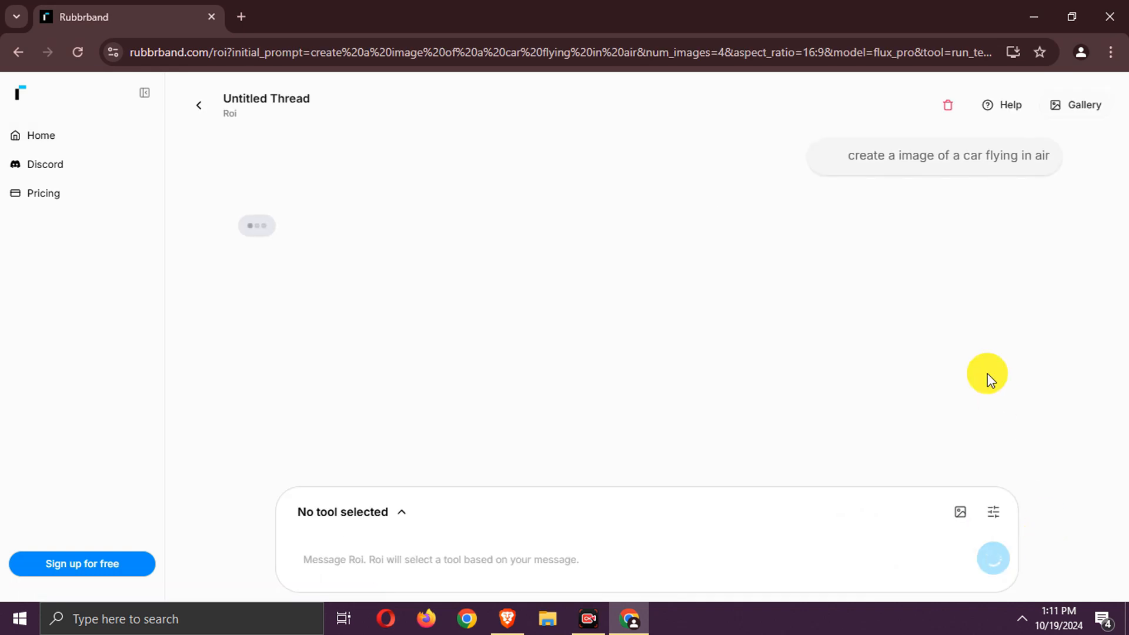
Confirm Flux 1.1 Pro is the selected model, then close the generation settings
left_click(993, 512)
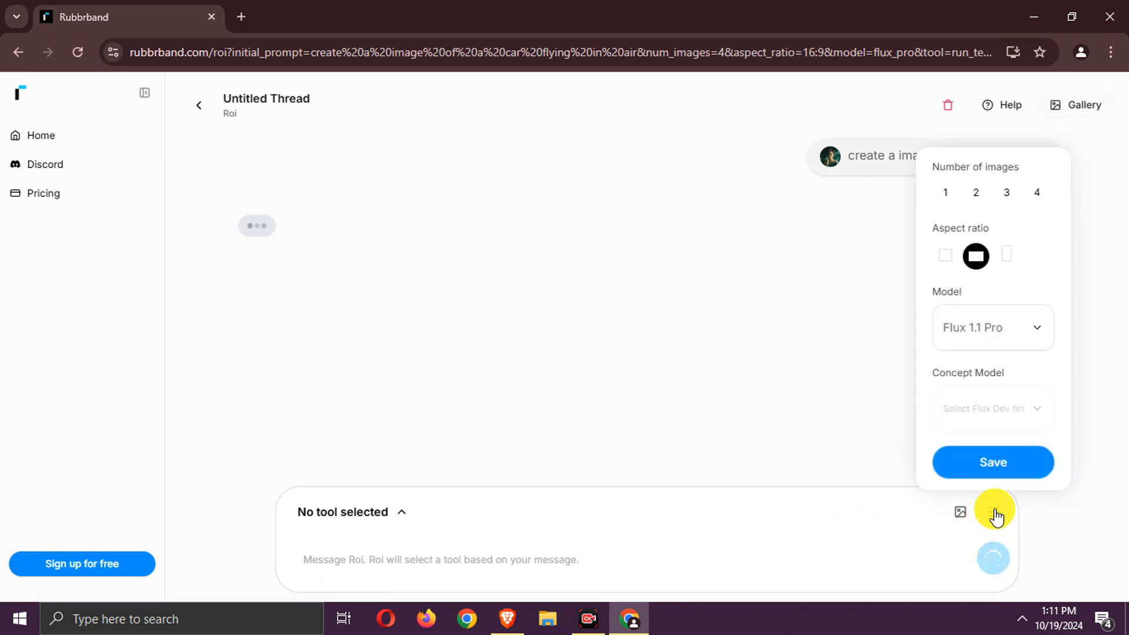
left_click(1013, 340)
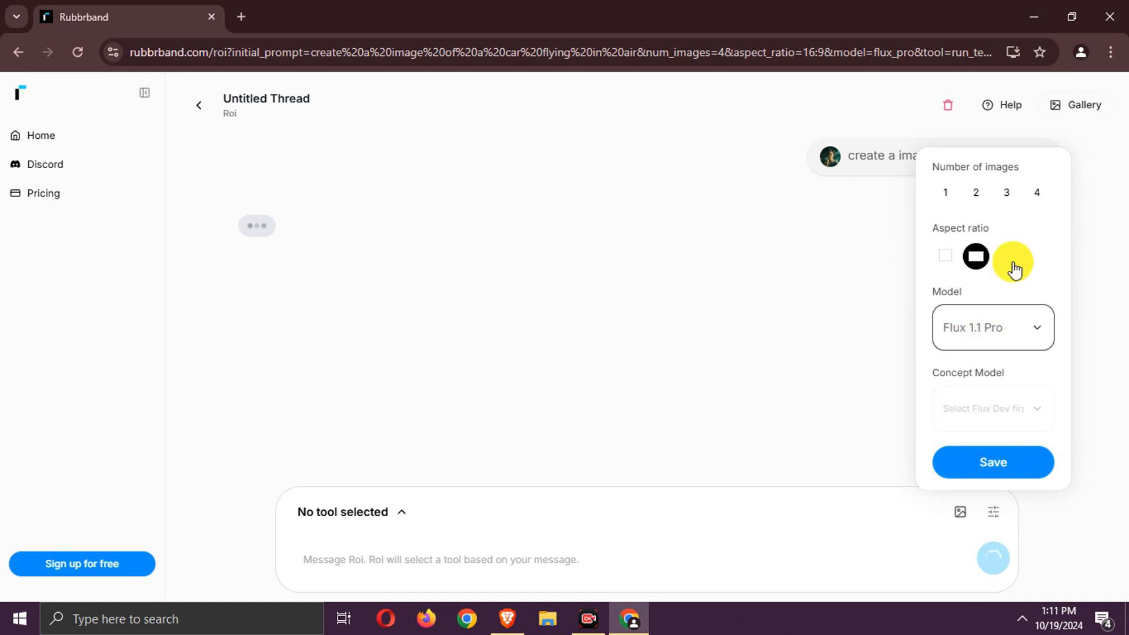
left_click(994, 462)
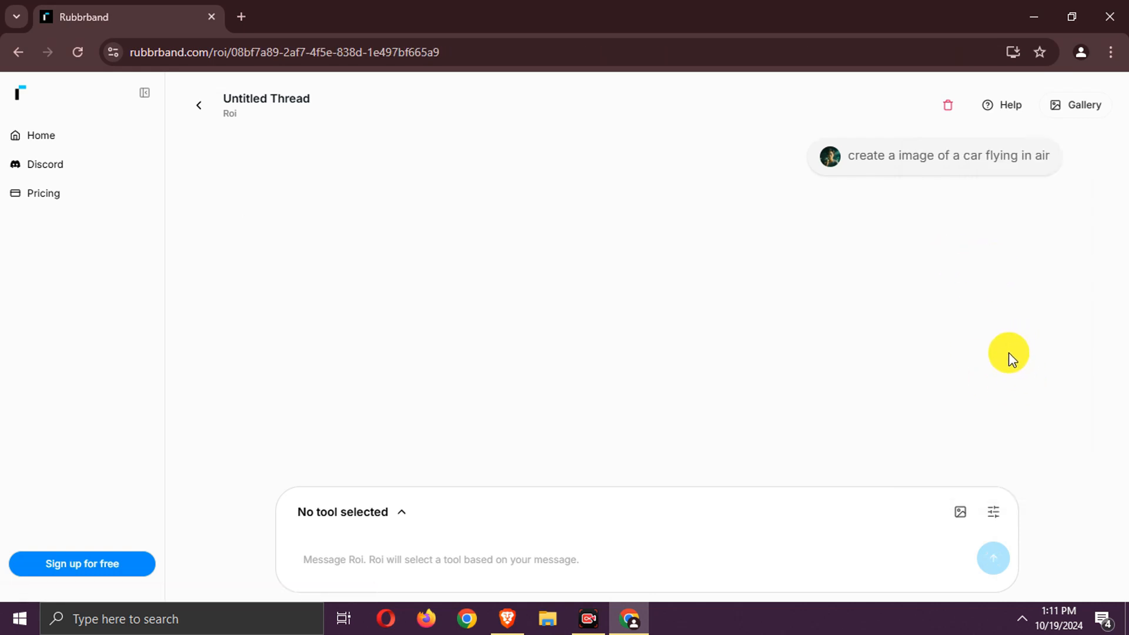
left_click(992, 558)
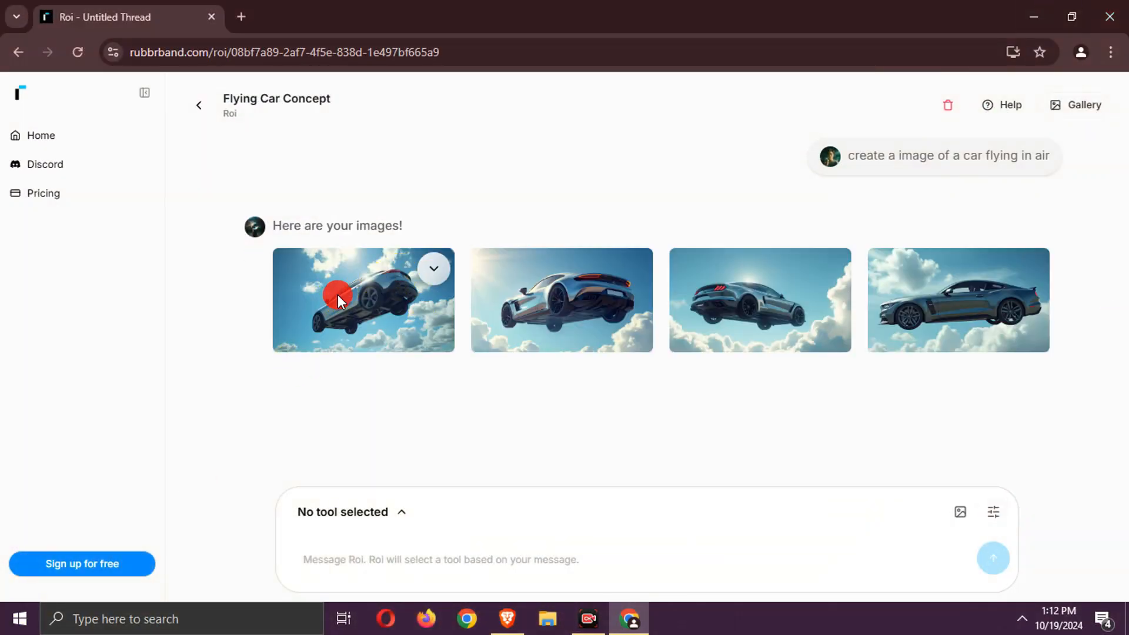
Enlarge the first flying-car image and download it
left_click(338, 300)
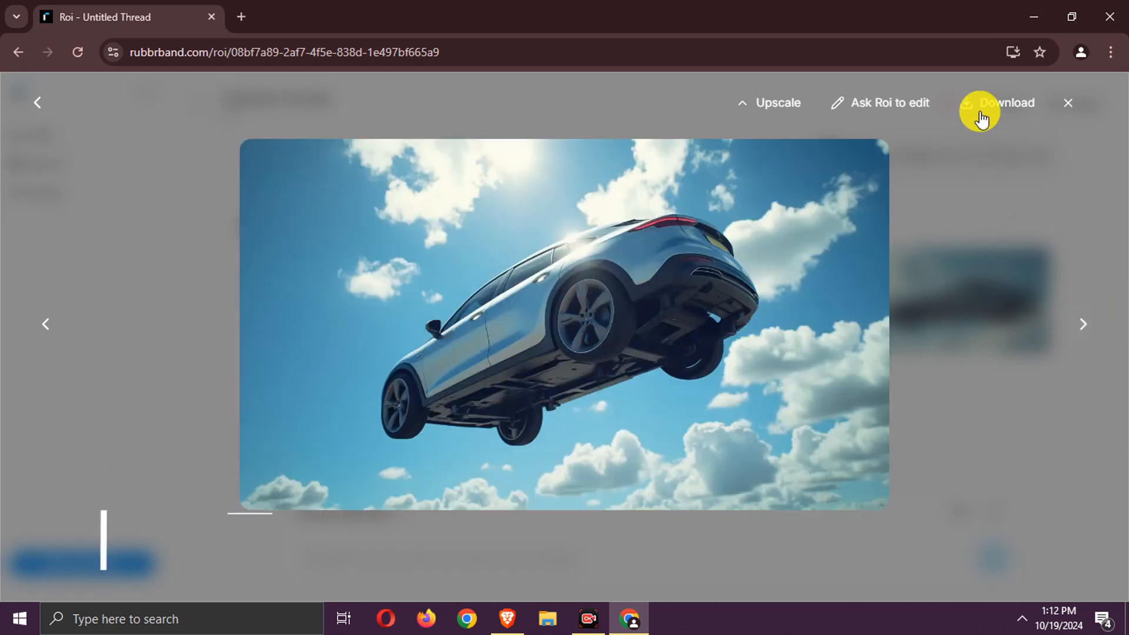
left_click(998, 103)
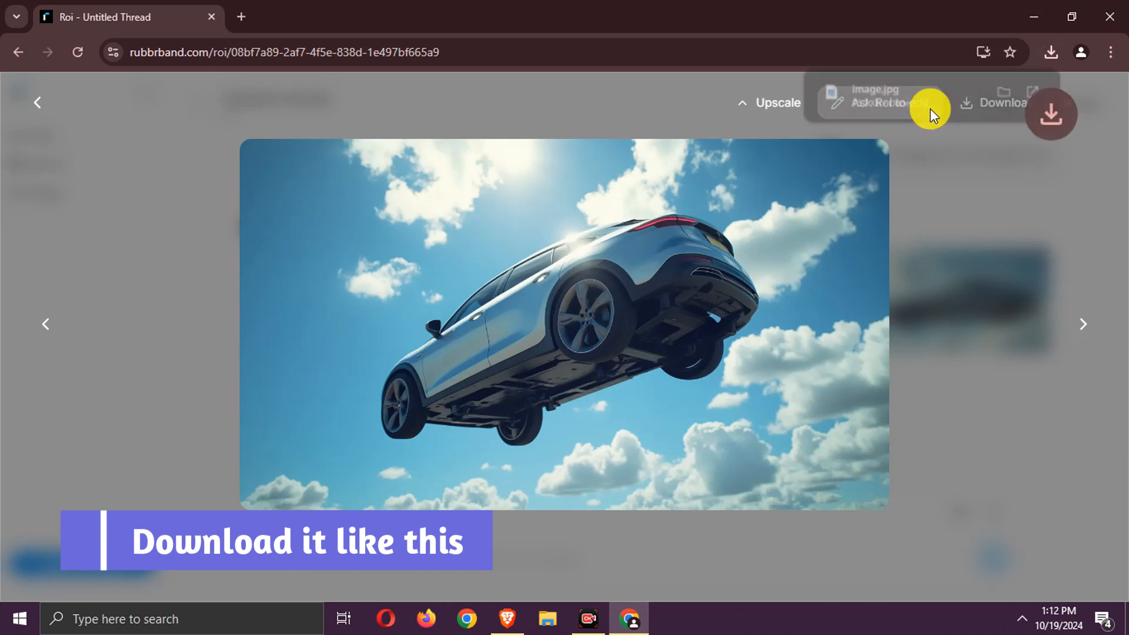
left_click(1050, 114)
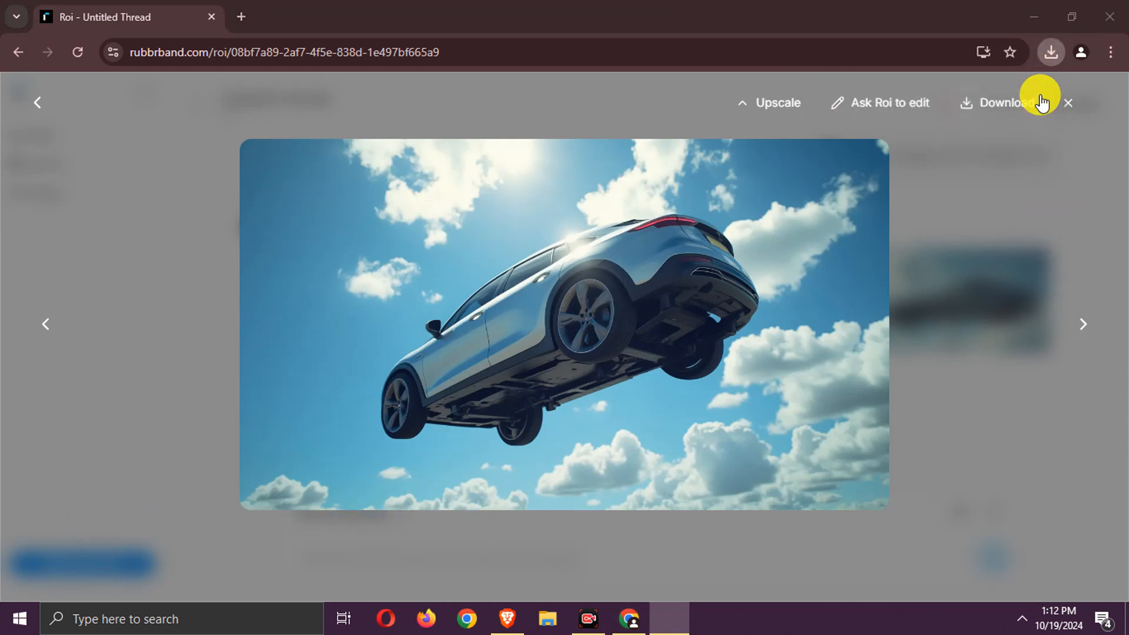
left_click(999, 103)
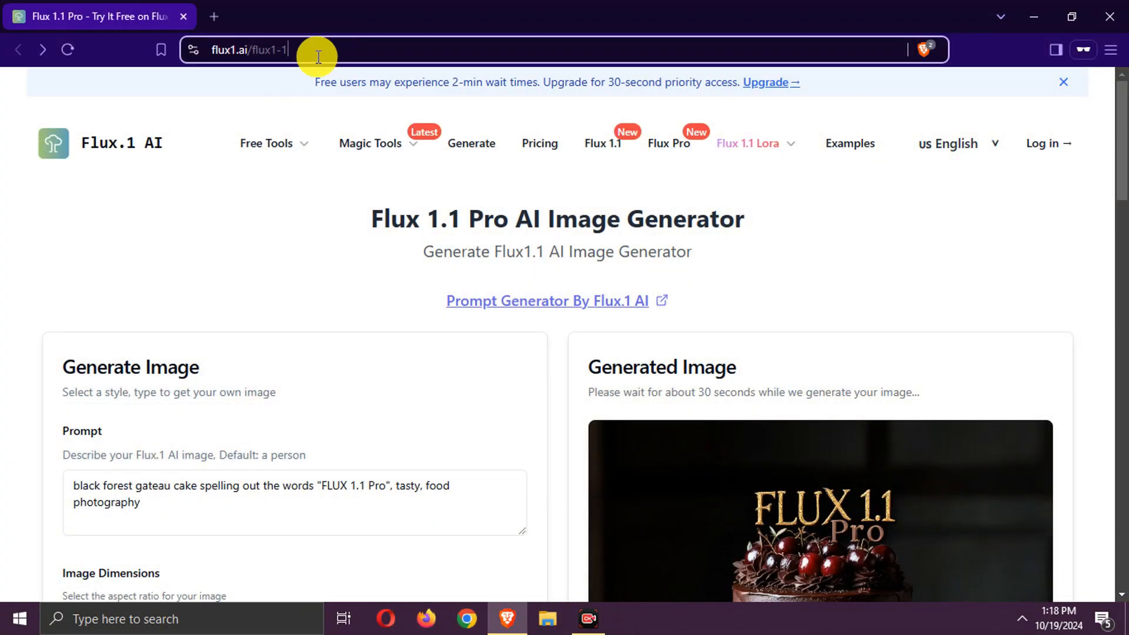
Go to flux1.ai/flux1-1 and scroll to the Generate Image form
left_click(317, 50)
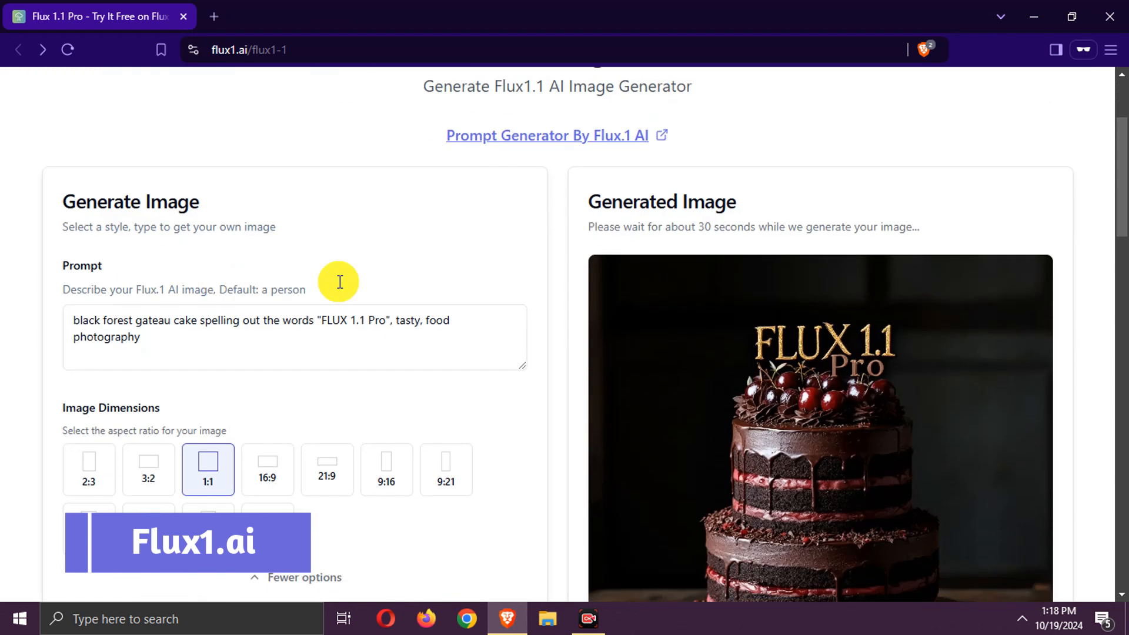
scroll("down", 3)
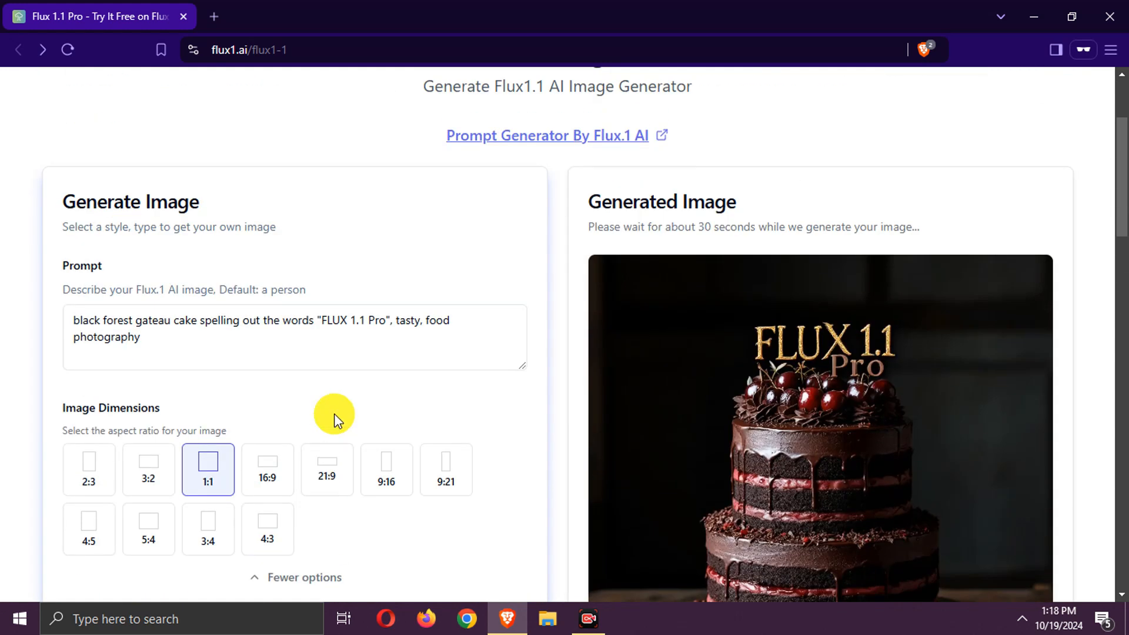
scroll("down", 3)
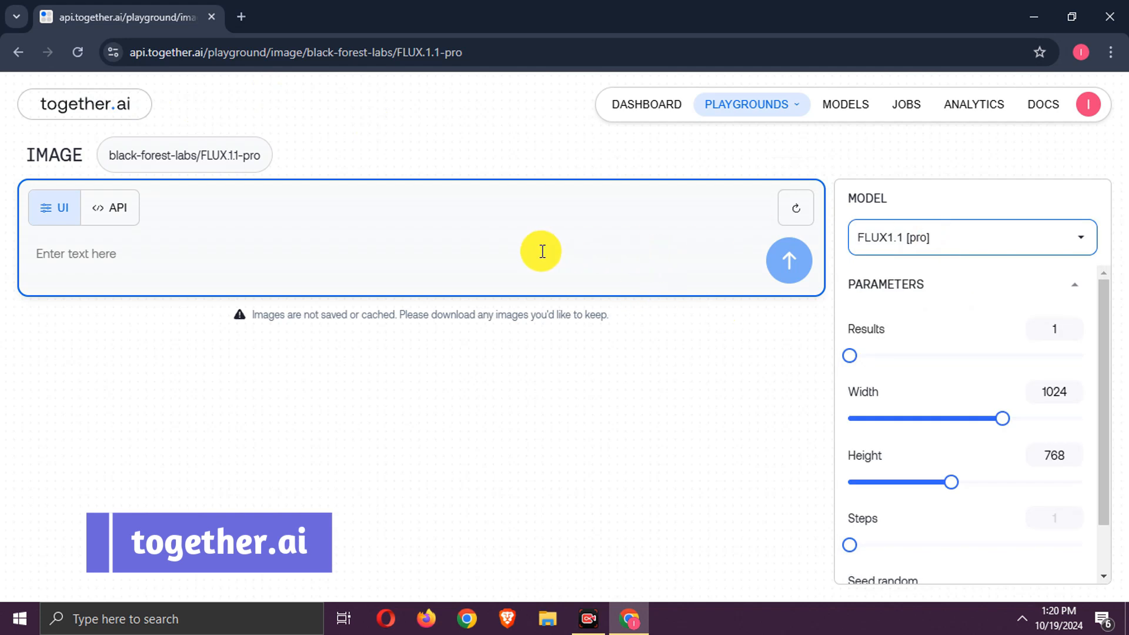
Submit 'image of a cat with a banner' to FLUX1.1 [pro] and dismiss the blocked-access notice
type("image of a cat with a banner")
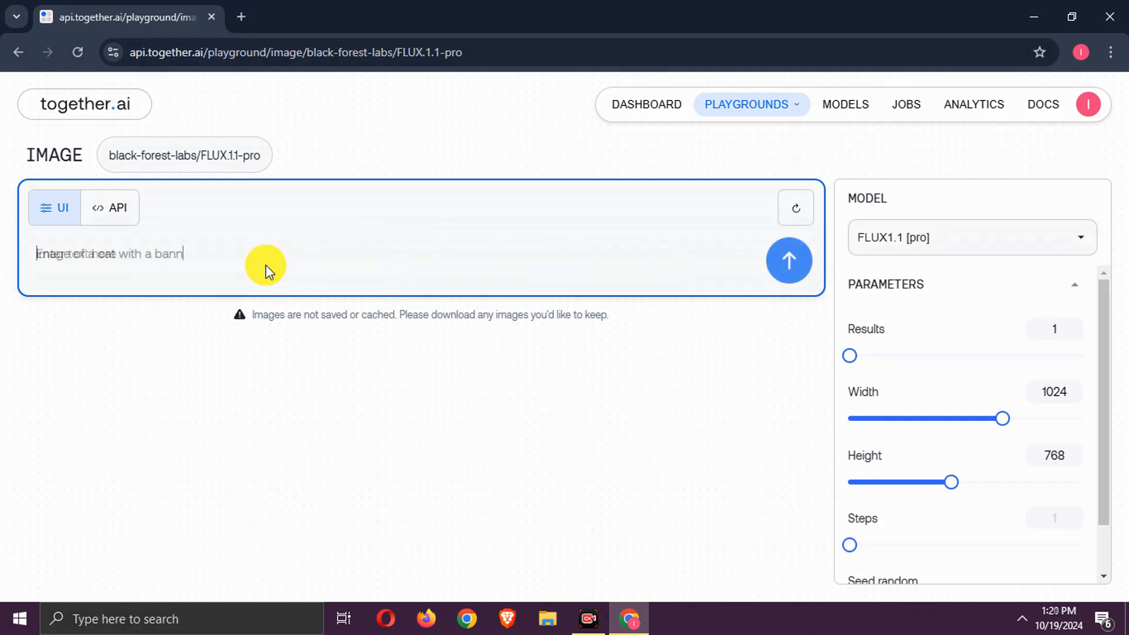
left_click(789, 262)
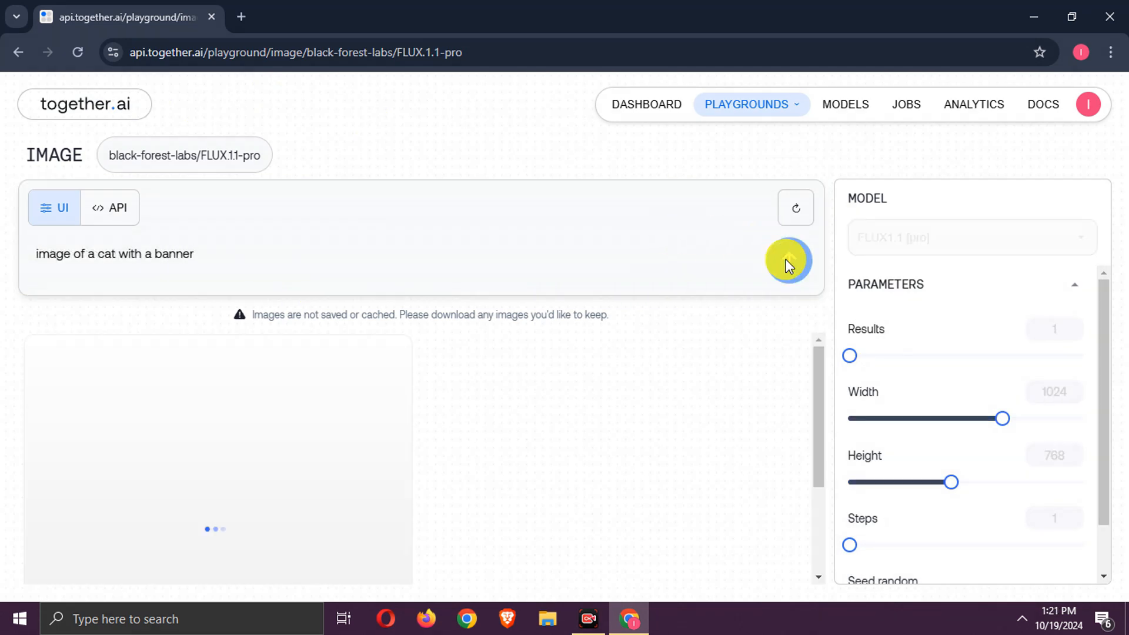
left_click(788, 261)
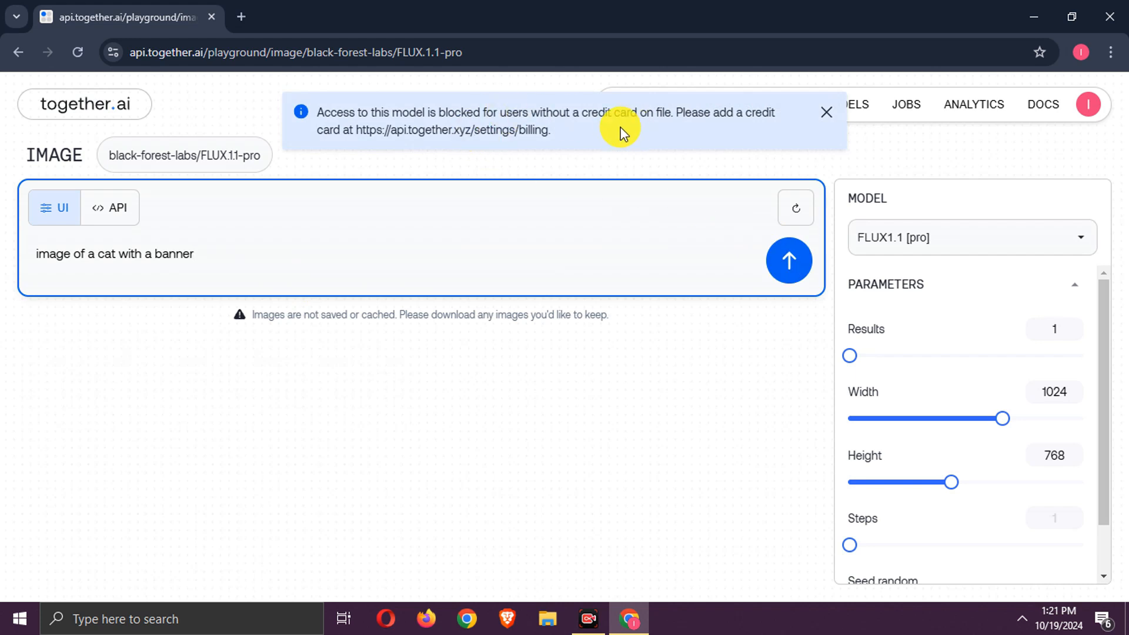
left_click(826, 112)
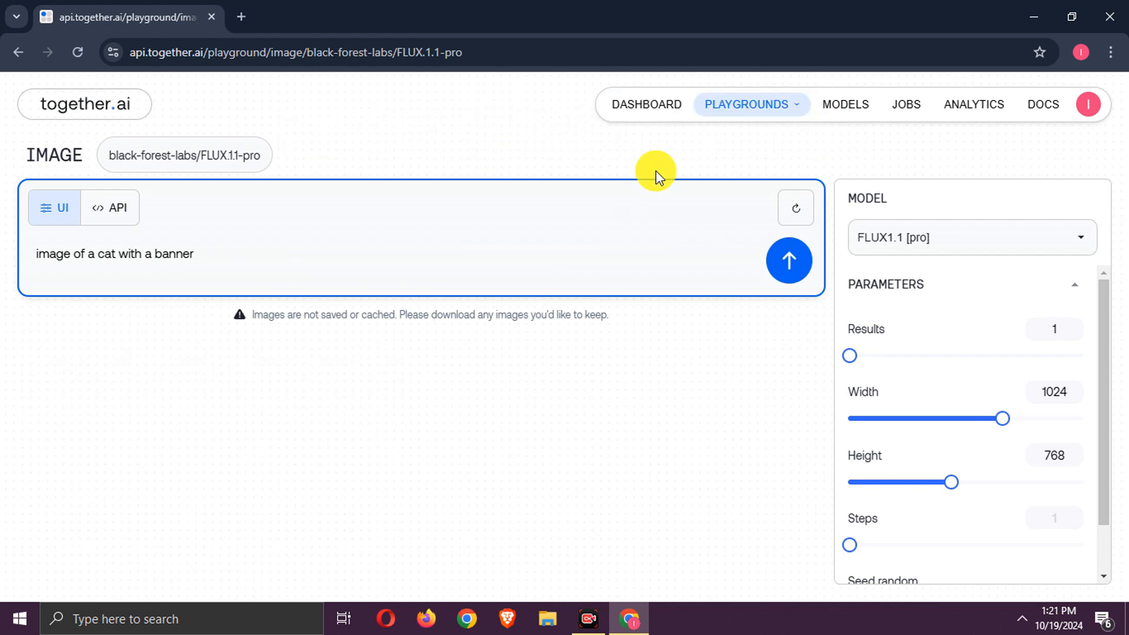